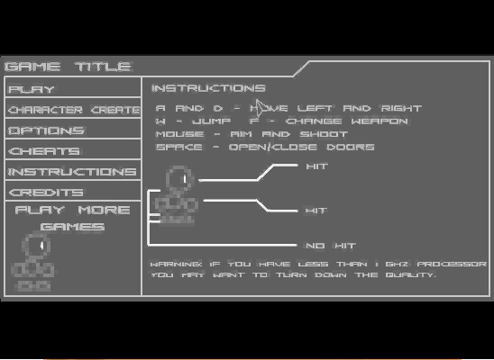
# Start the level from the PLAY button and play until the character dies.
pyautogui.click(20, 88)
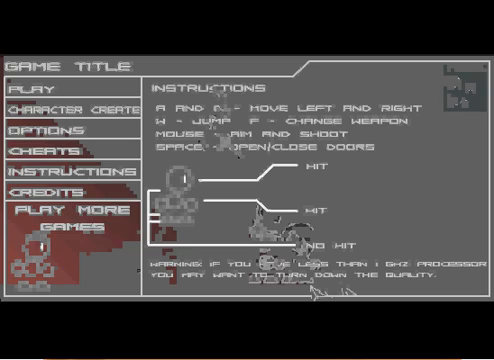
# Start a new game from the title menu's PLAY button, reaching the NPC greeting.
pyautogui.click(24, 90)
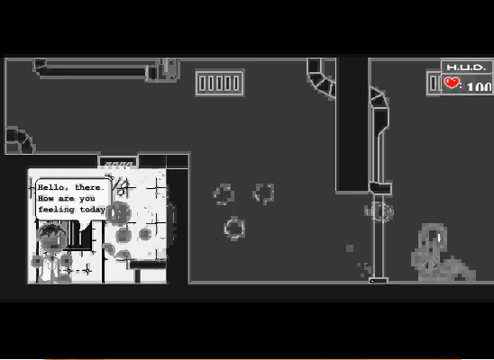